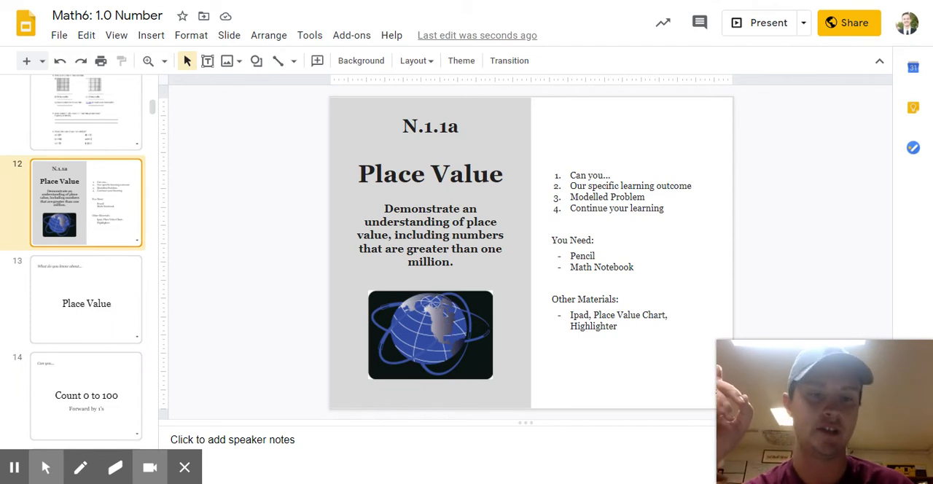
# Show slide 13, the 'What do you know about... Place Value' brainstorm slide.
pyautogui.click(86, 299)
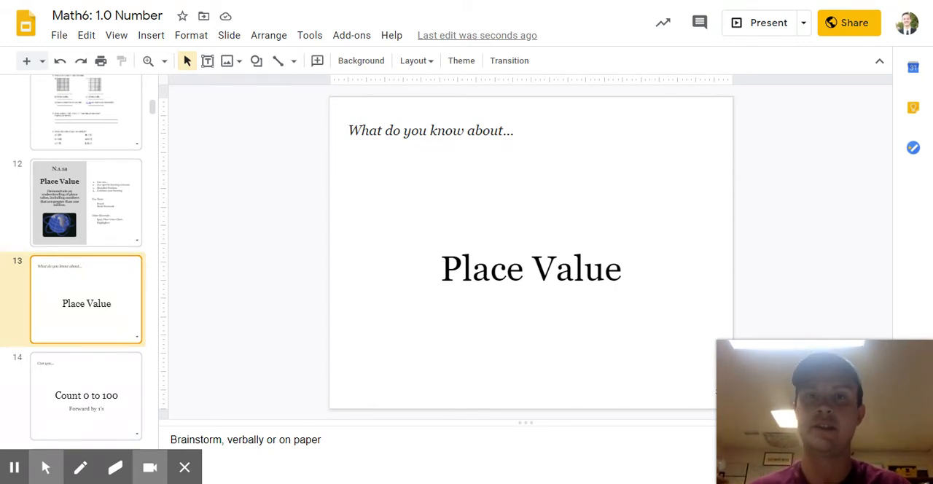
pyautogui.moveTo(135, 269)
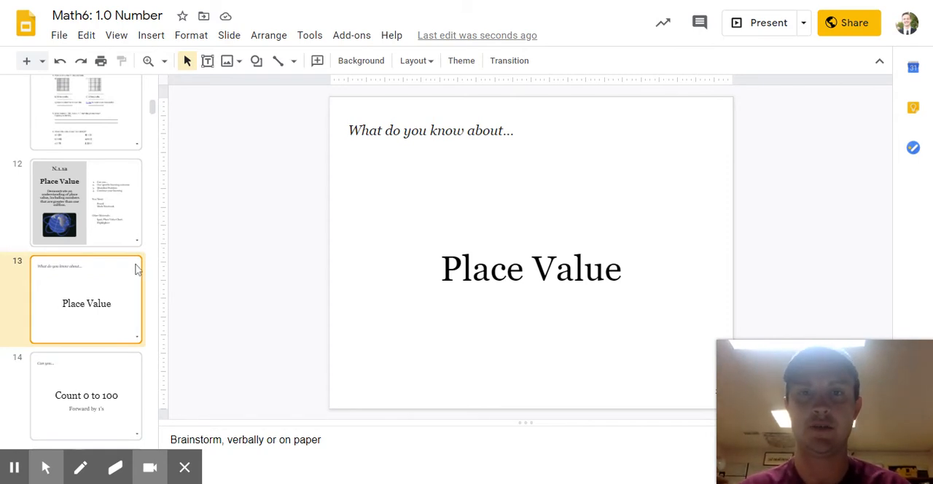
pyautogui.moveTo(82, 408)
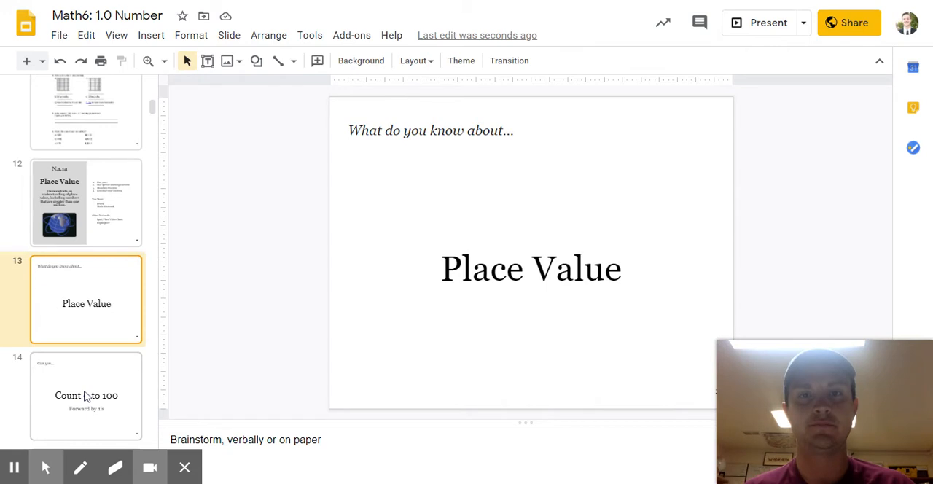
# Step through the Count 0 to 100, Count by 5's and Count up to 1000 slides toward the by 25's slide.
pyautogui.click(86, 390)
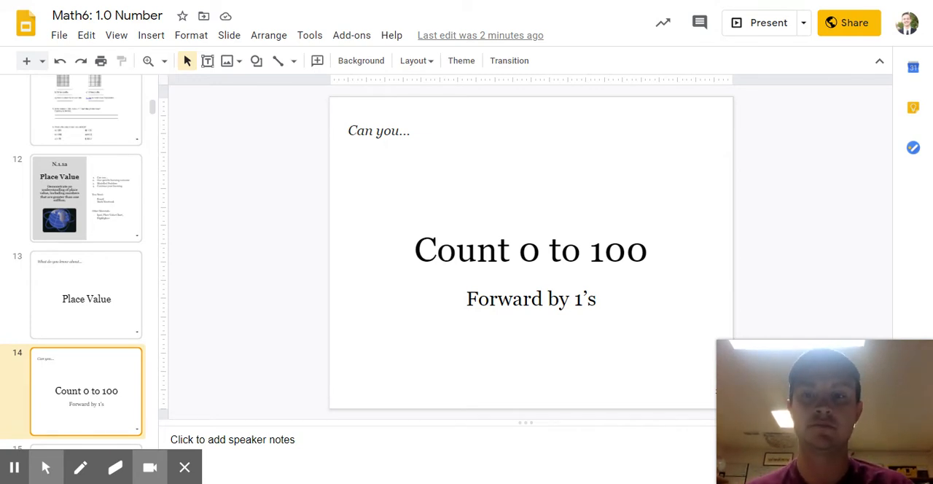
pyautogui.scroll(-3)
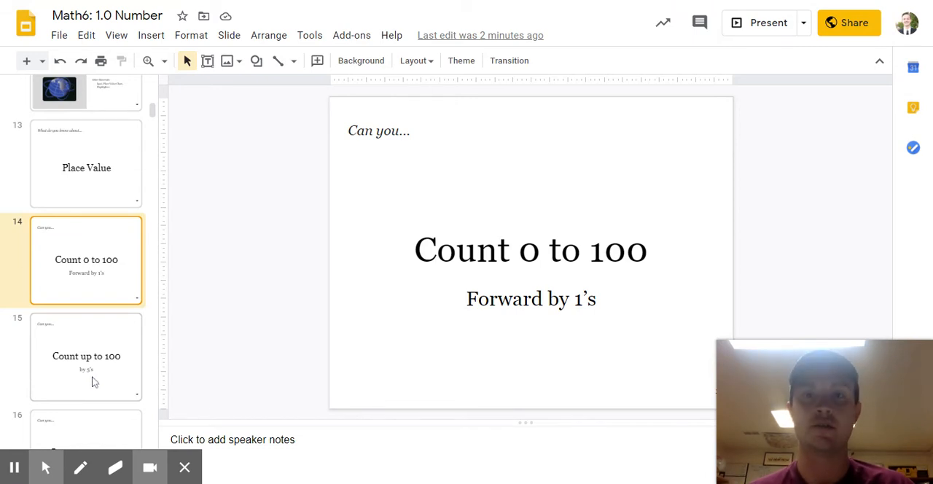
pyautogui.click(86, 356)
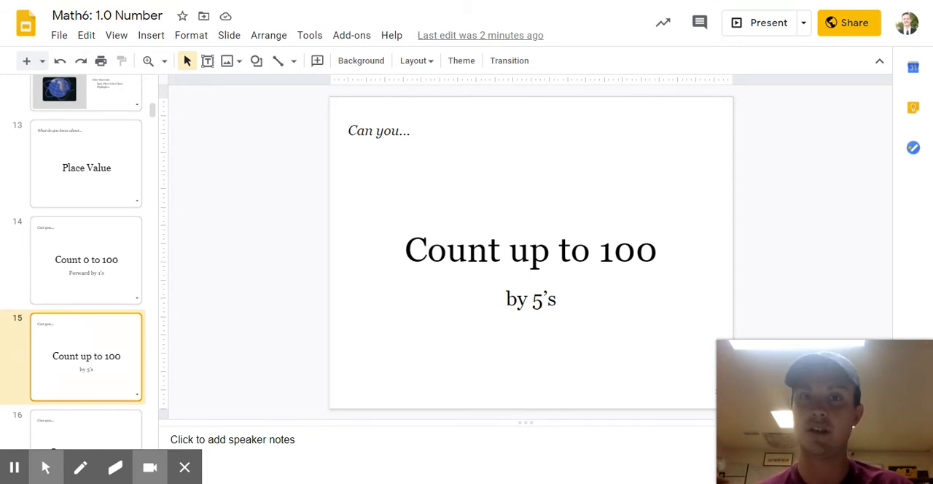
pyautogui.scroll(-3)
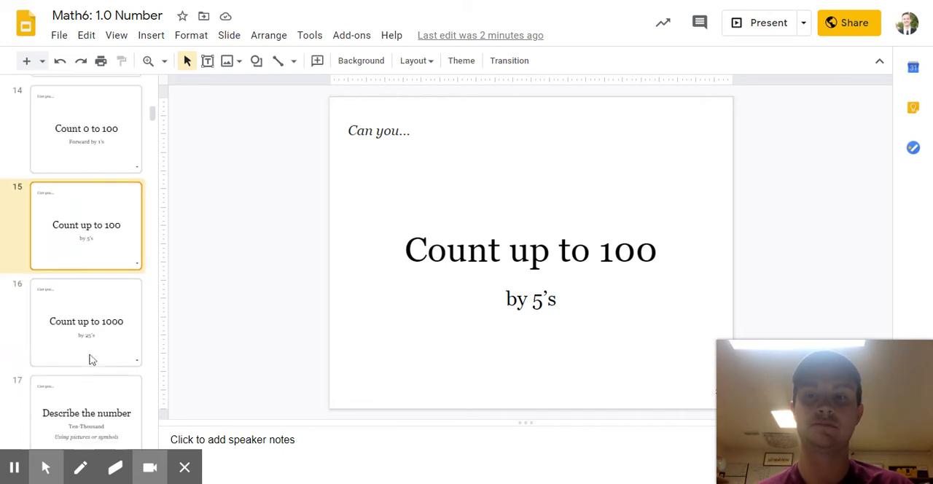
pyautogui.click(86, 320)
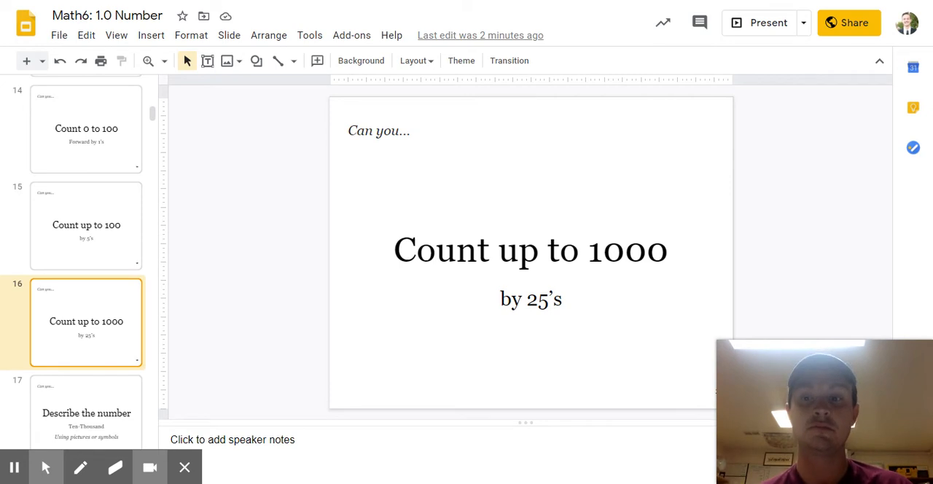
pyautogui.scroll(-3)
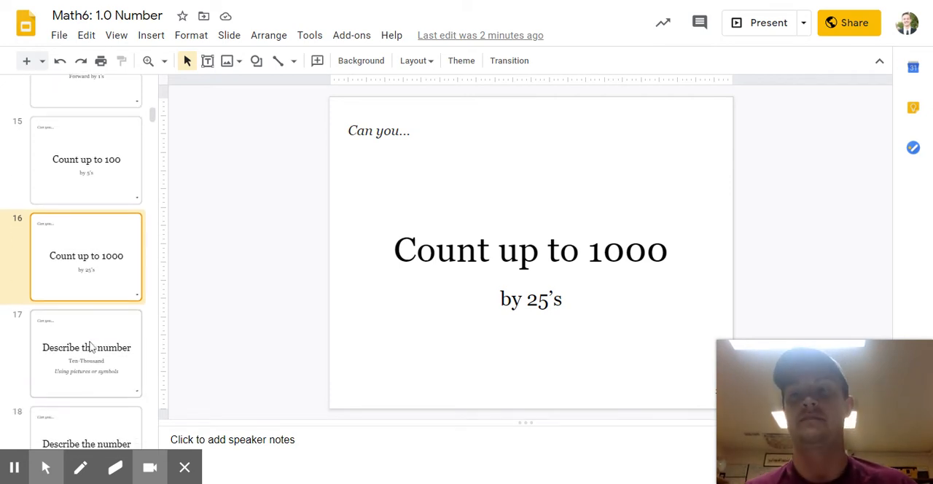
# On slide 17, insert ', numbers, and' so the line reads 'Using pictures, numbers, and symbols'.
pyautogui.click(86, 352)
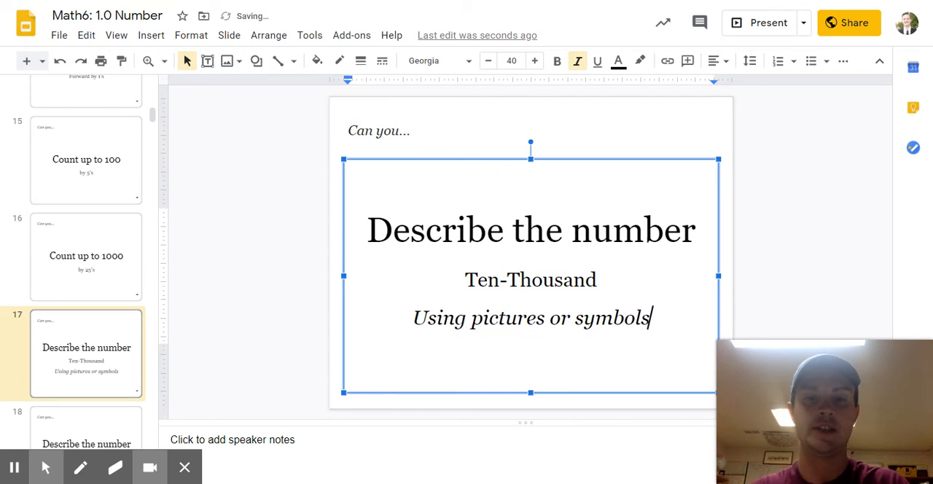
pyautogui.write(', numb')
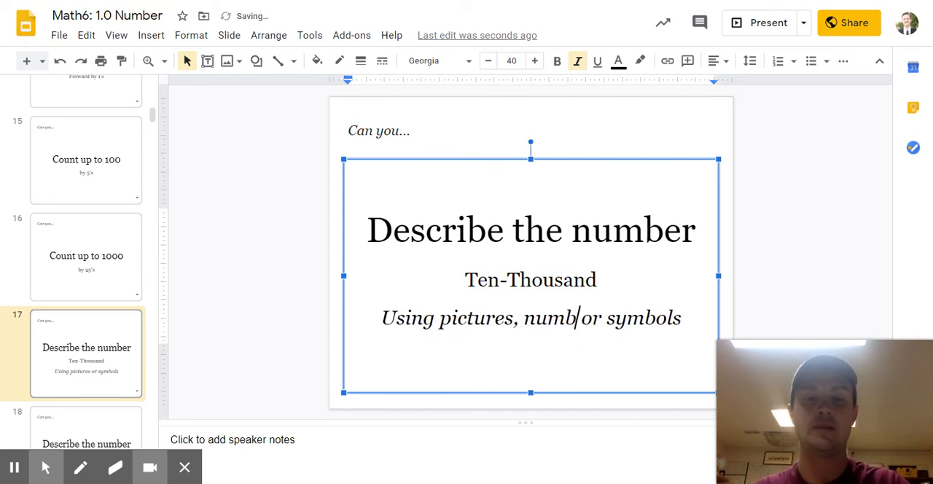
pyautogui.write('ers, a')
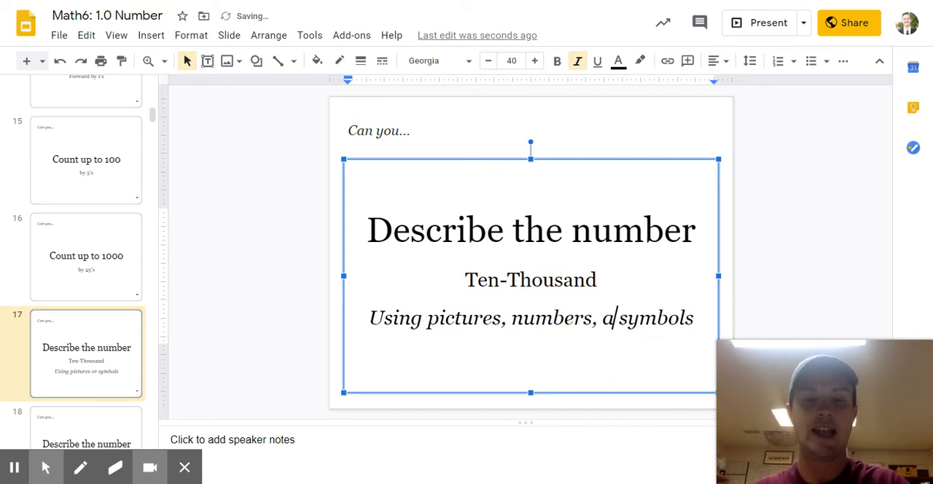
pyautogui.write('nd')
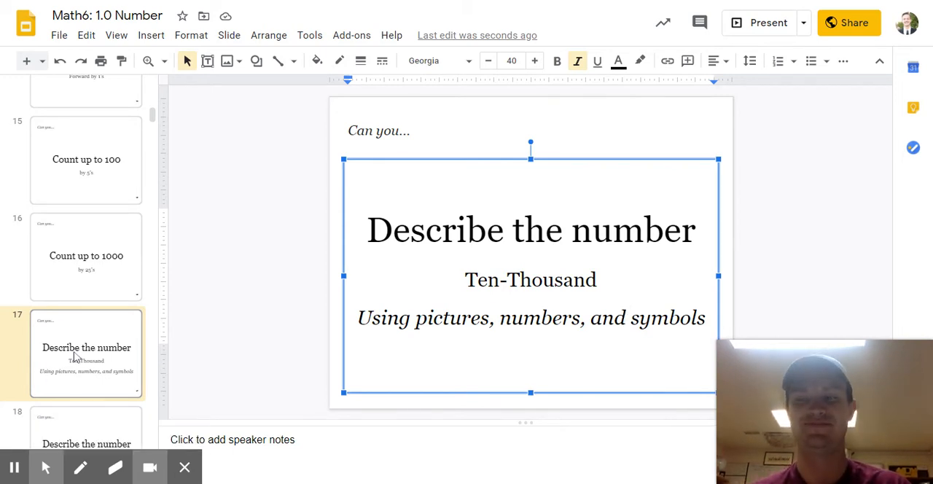
# On slide 18, add 'and' so the line reads 'Using pictures, numbers and symbols'.
pyautogui.click(86, 318)
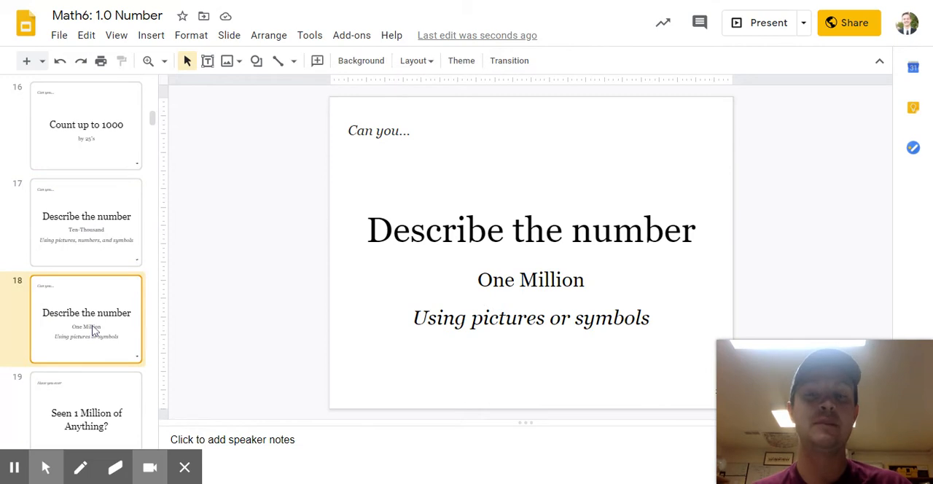
pyautogui.moveTo(228, 257)
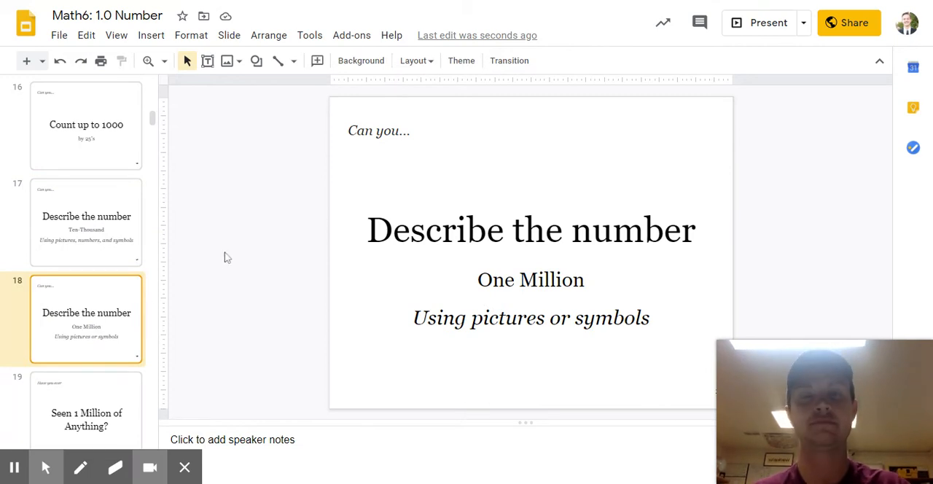
pyautogui.moveTo(481, 349)
pyautogui.write(', numbers')
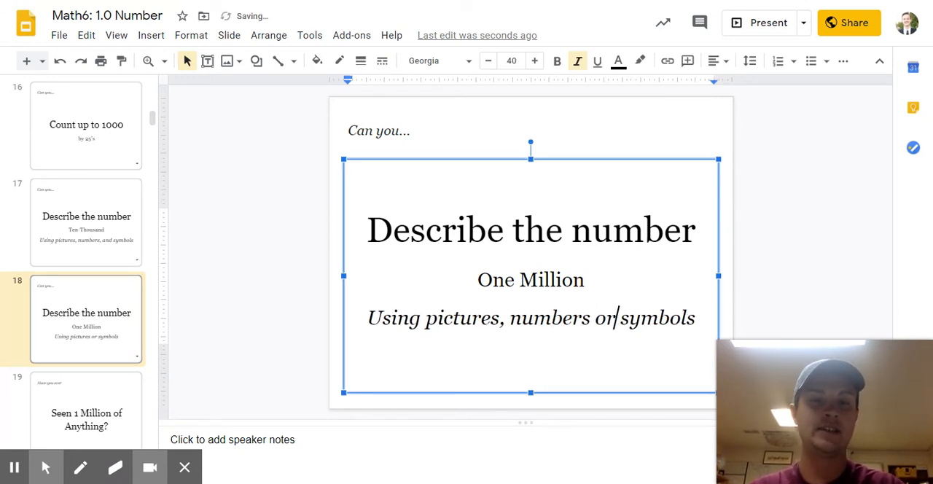
pyautogui.write('and')
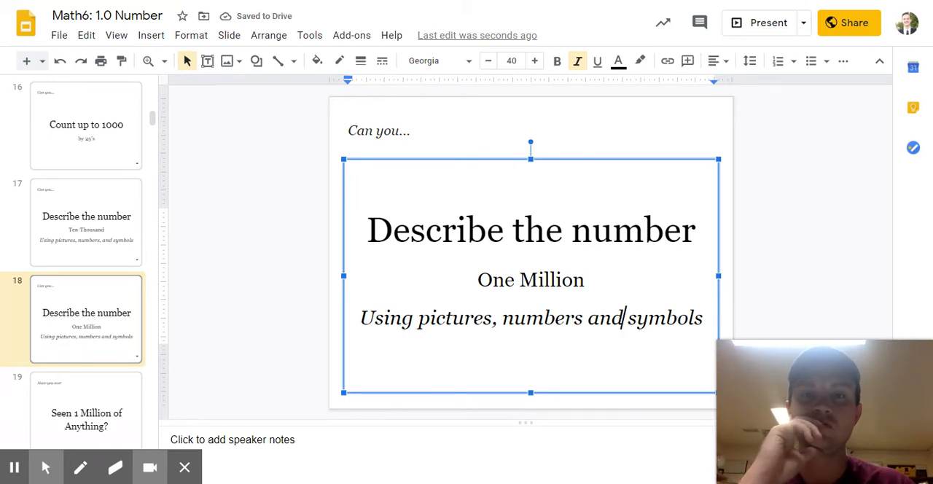
pyautogui.moveTo(298, 303)
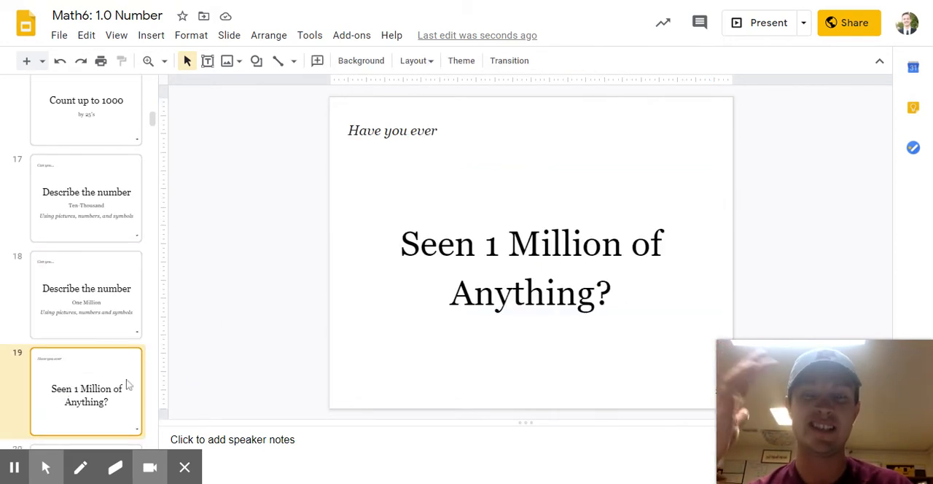
pyautogui.moveTo(283, 335)
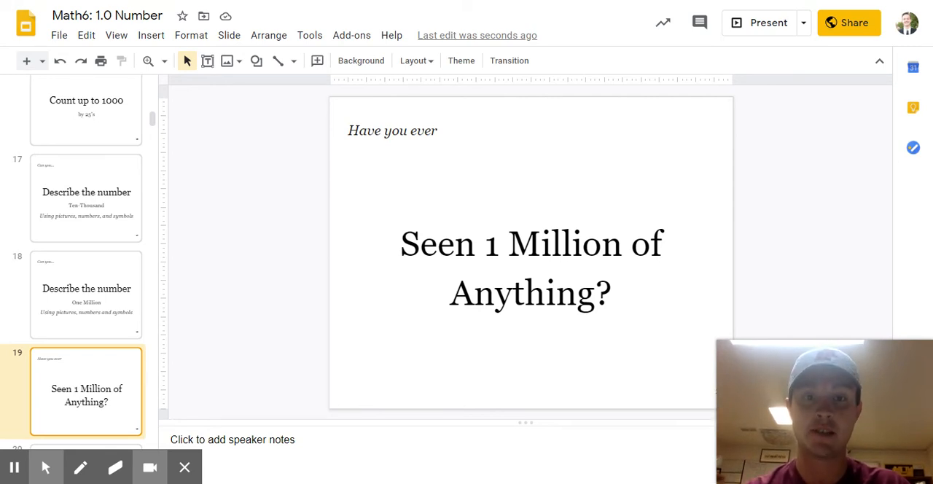
pyautogui.moveTo(264, 361)
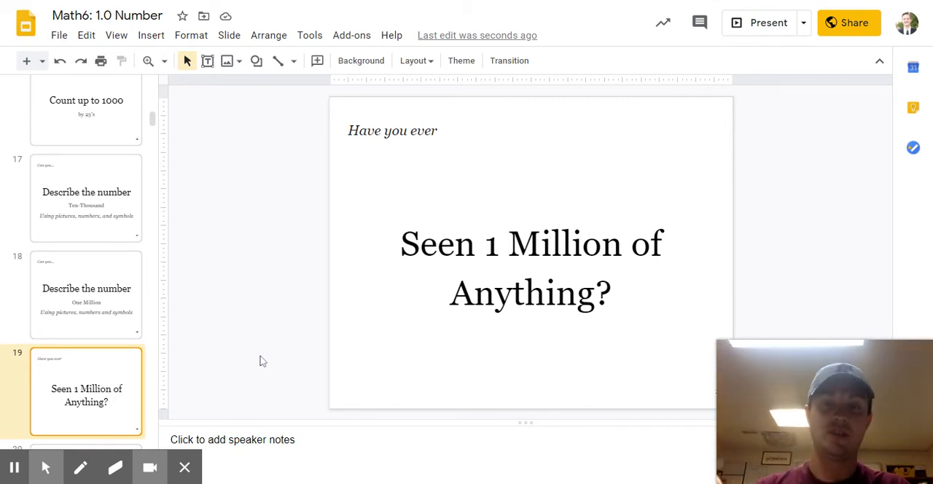
pyautogui.moveTo(89, 410)
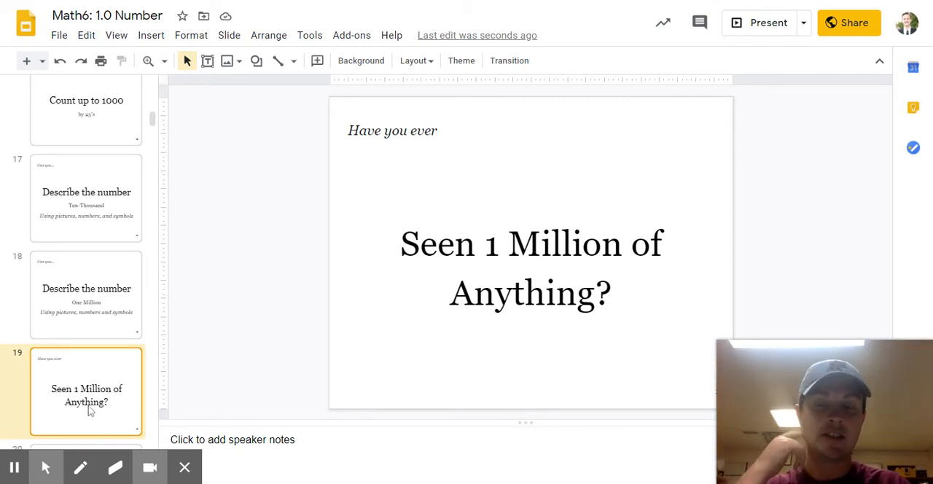
# Show slide 20 and select the text box holding the vendian.org million dots link.
pyautogui.click(86, 292)
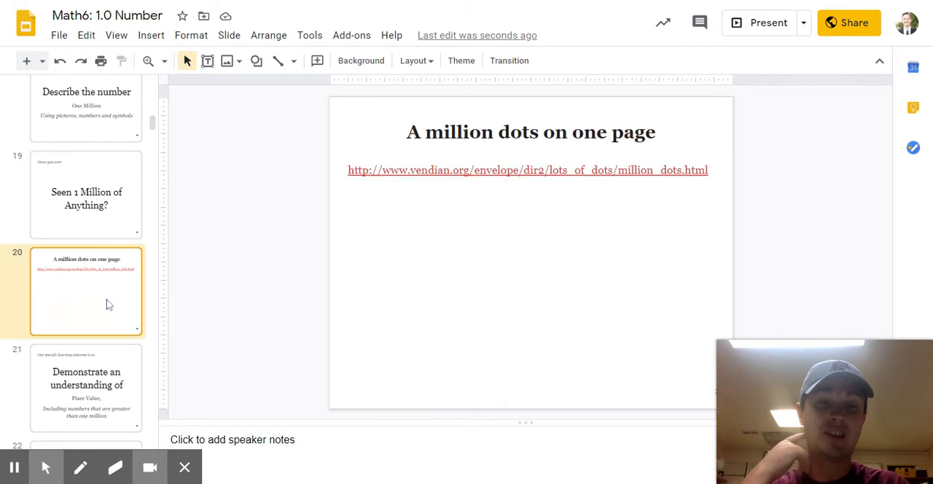
pyautogui.moveTo(321, 215)
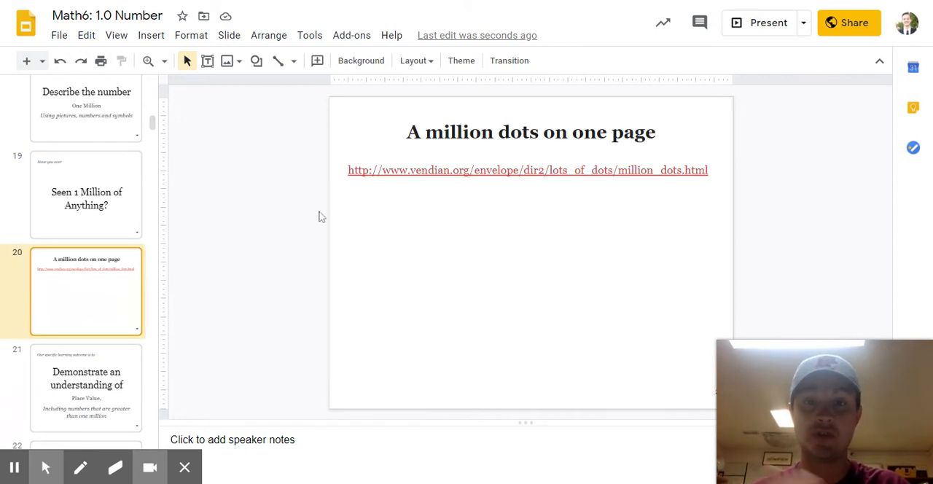
pyautogui.click(528, 169)
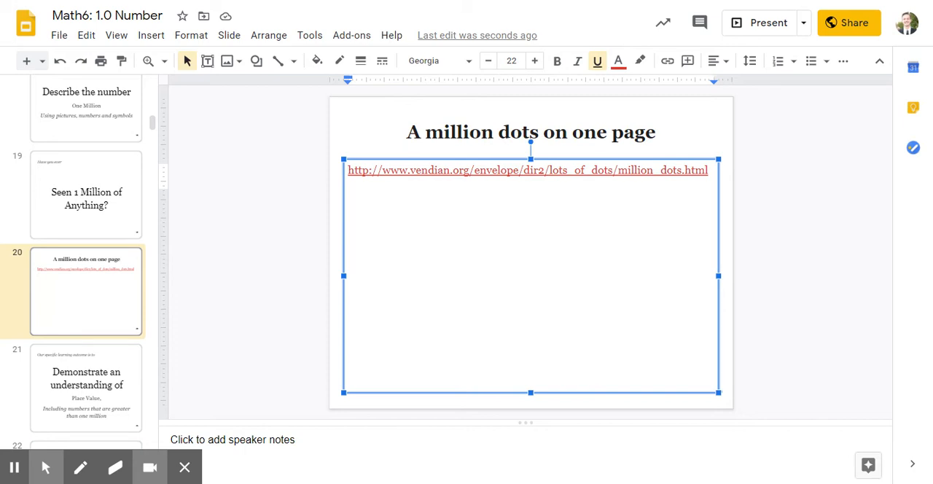
pyautogui.click(382, 169)
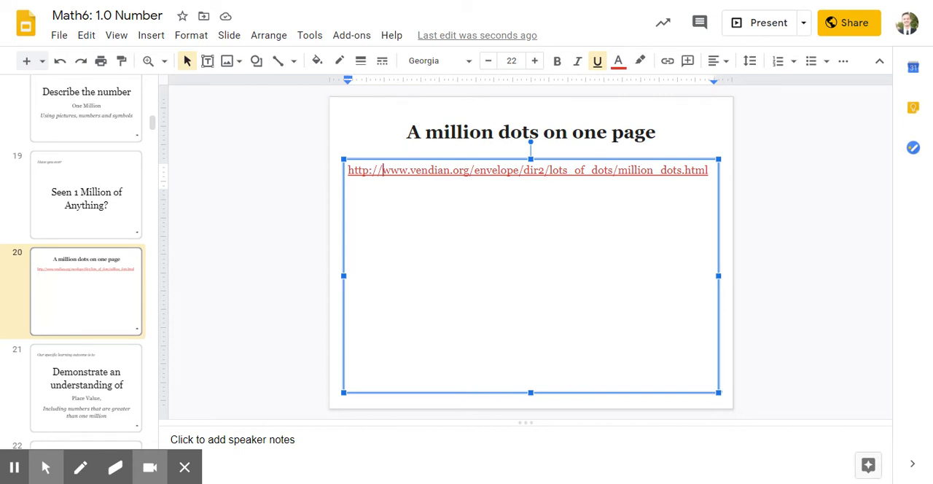
pyautogui.click(527, 169)
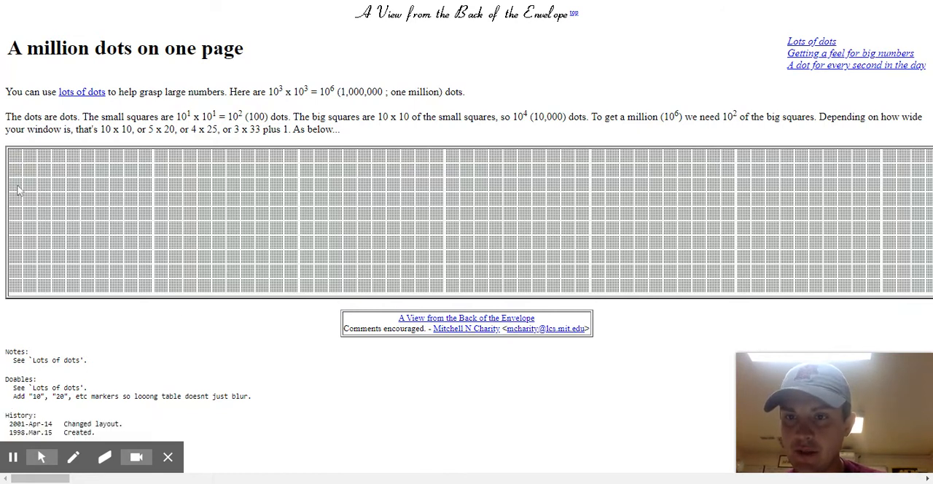
pyautogui.moveTo(18, 234)
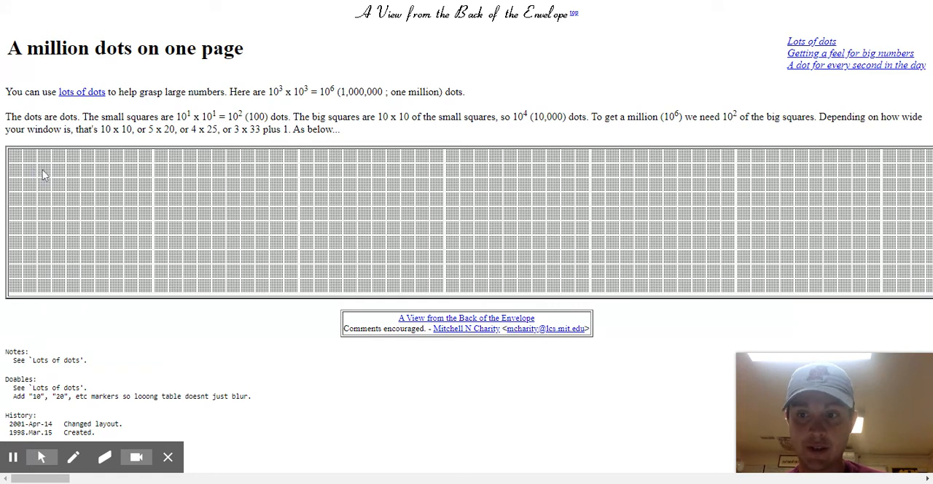
pyautogui.moveTo(86, 178)
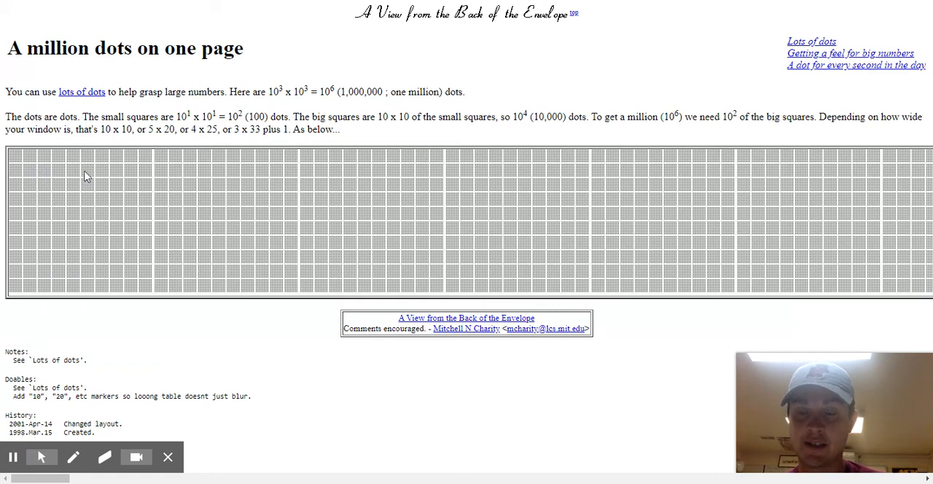
pyautogui.moveTo(146, 188)
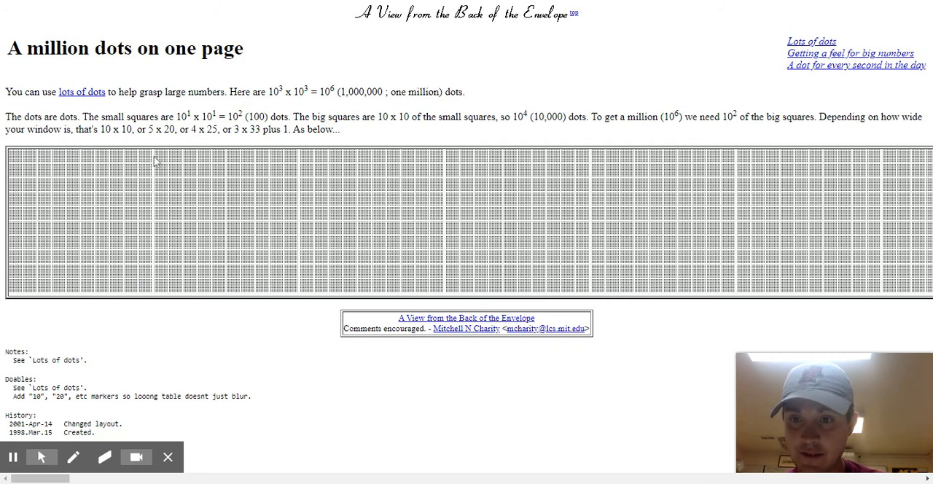
pyautogui.moveTo(152, 298)
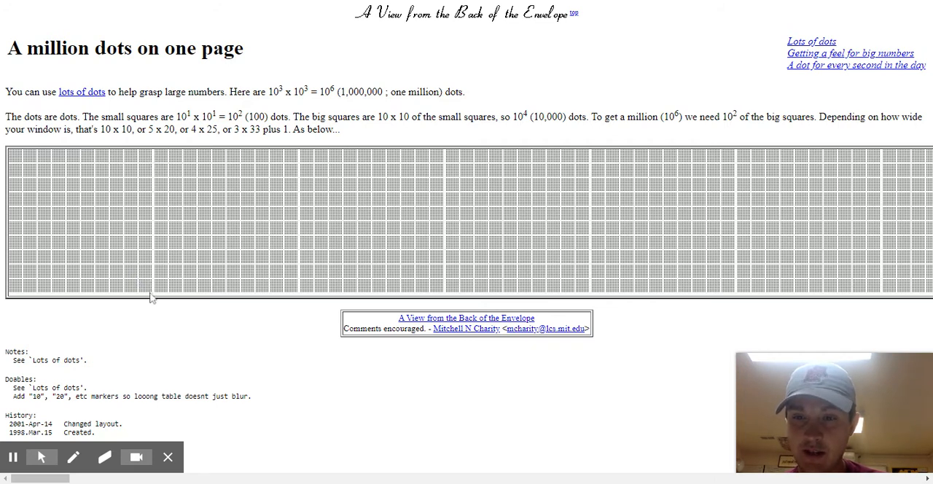
pyautogui.moveTo(85, 160)
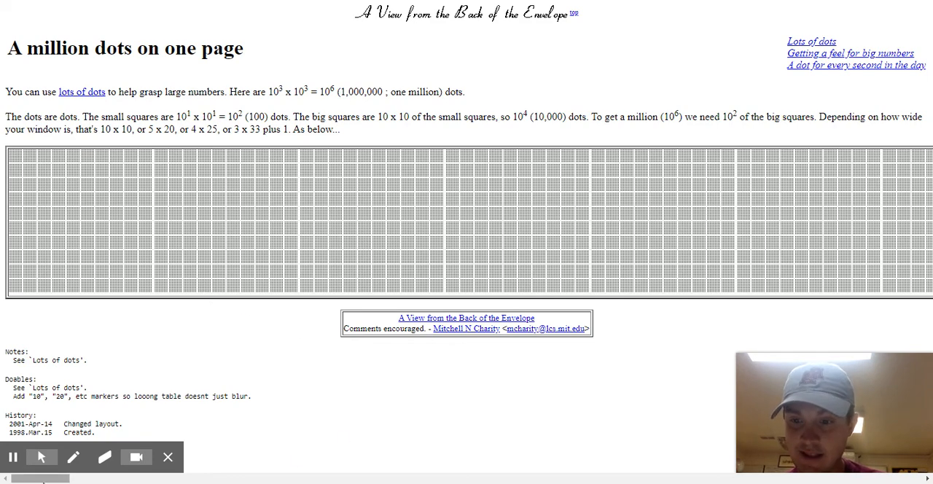
pyautogui.scroll(-3)
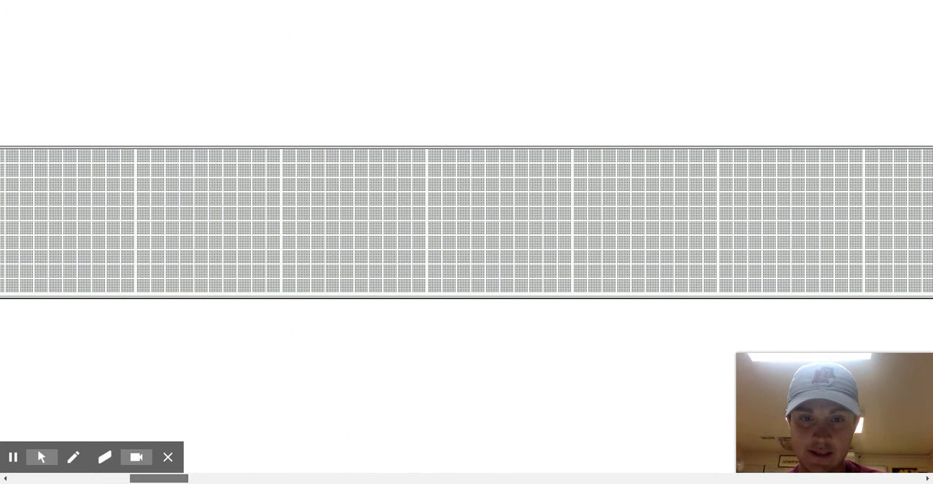
pyautogui.moveTo(159, 479); pyautogui.dragTo(378, 478)
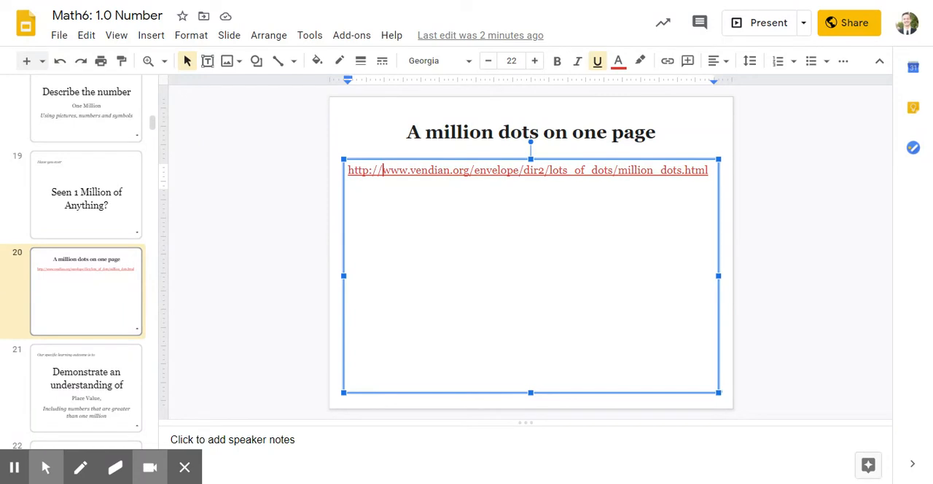
# Show slide 21, the outcome about understanding place value beyond one million.
pyautogui.click(86, 387)
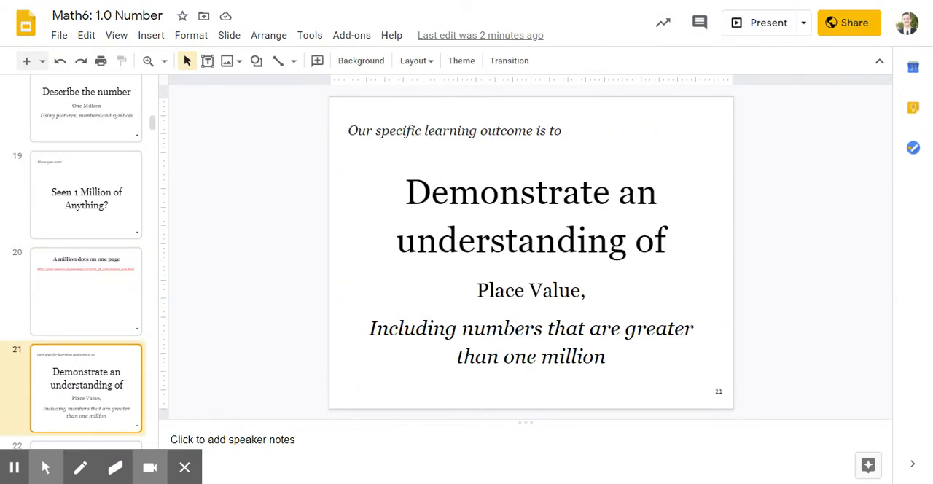
pyautogui.moveTo(269, 213)
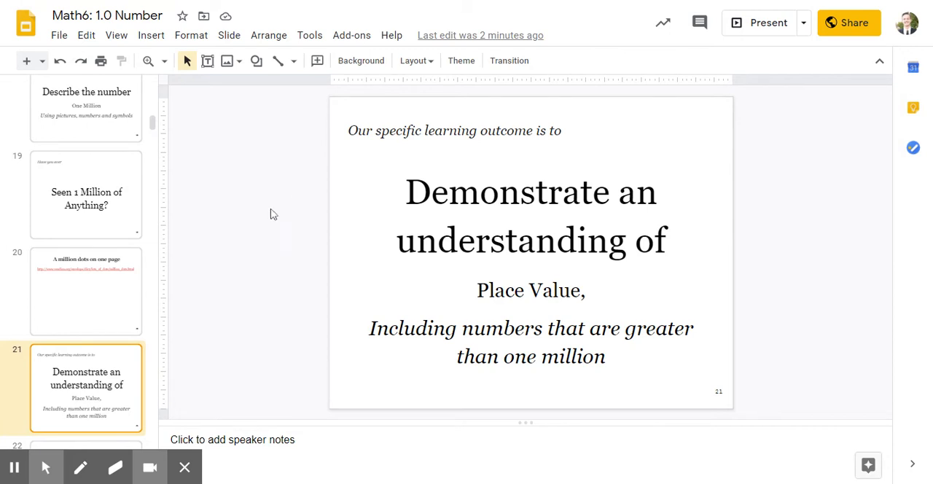
pyautogui.moveTo(265, 221)
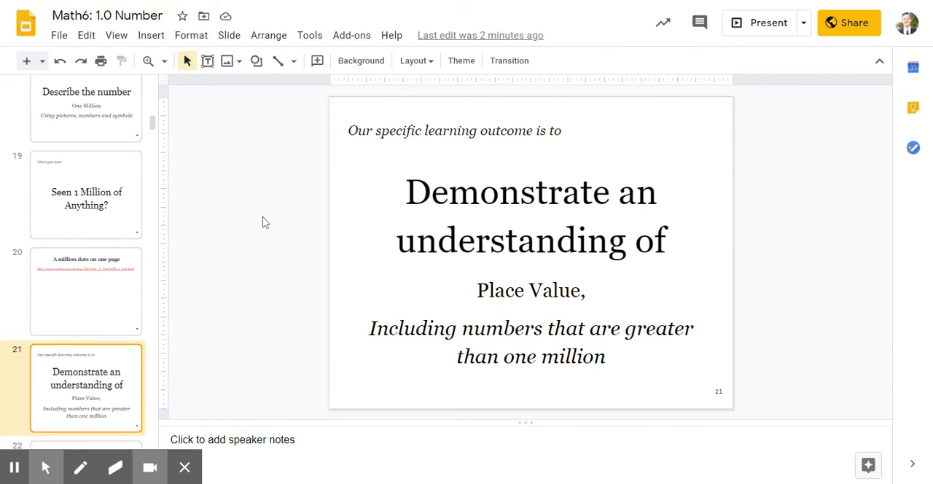
pyautogui.moveTo(265, 222)
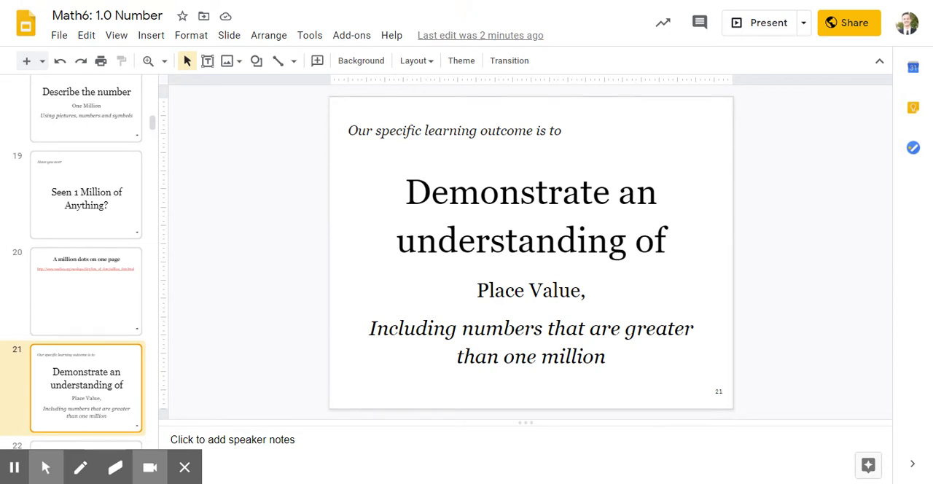
pyautogui.moveTo(86, 318)
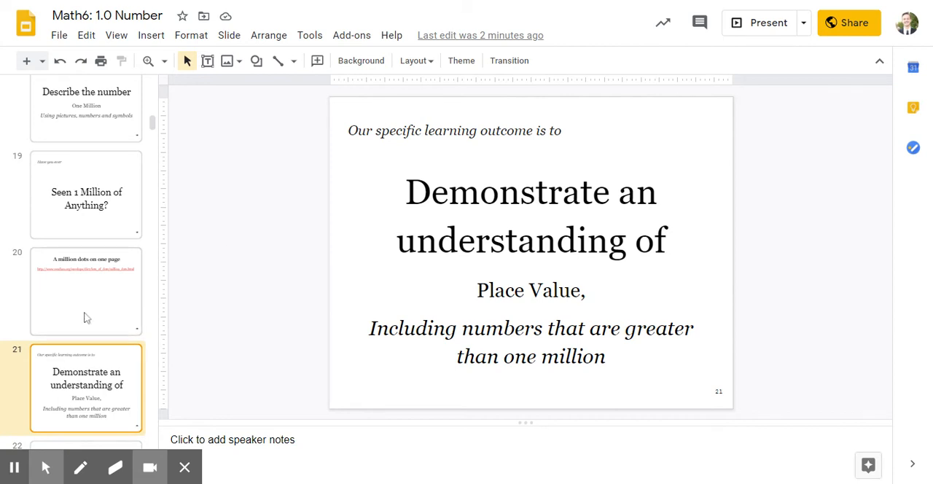
# Show slide 22, explaining periods of digits from ones to trillions.
pyautogui.click(86, 287)
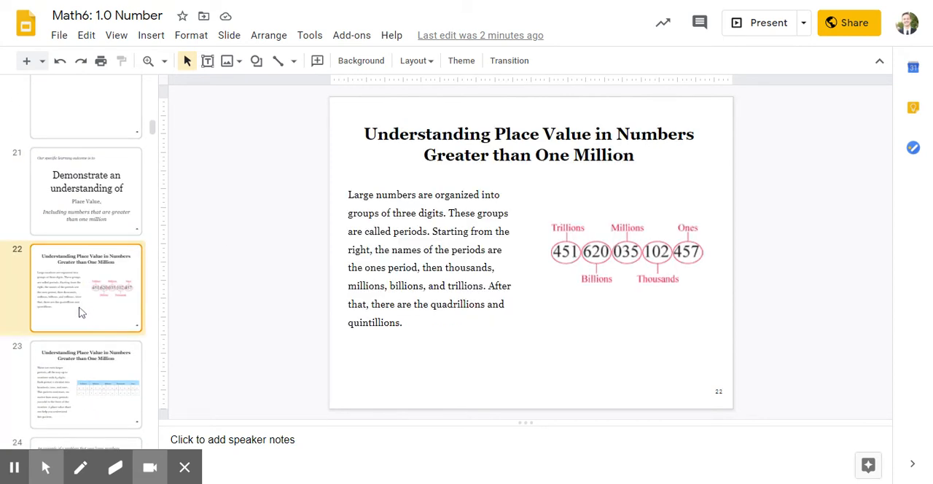
pyautogui.moveTo(169, 179)
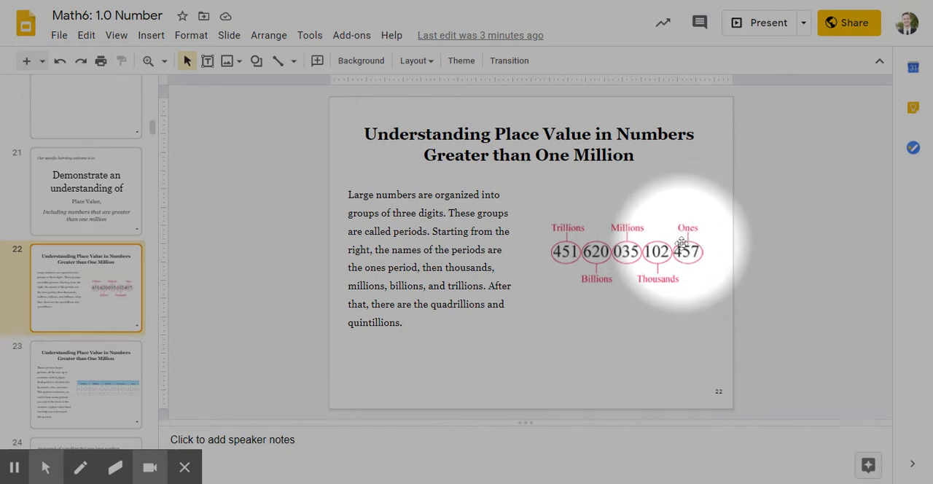
pyautogui.moveTo(598, 243)
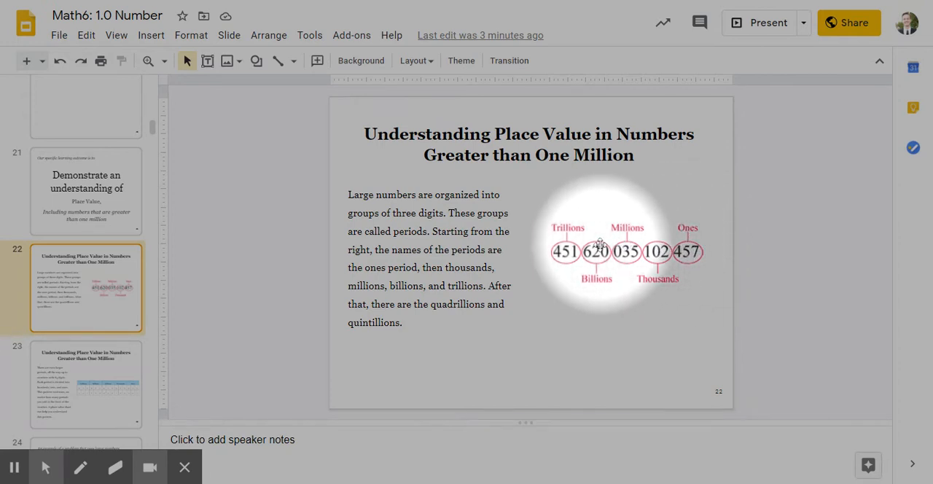
pyautogui.moveTo(571, 251)
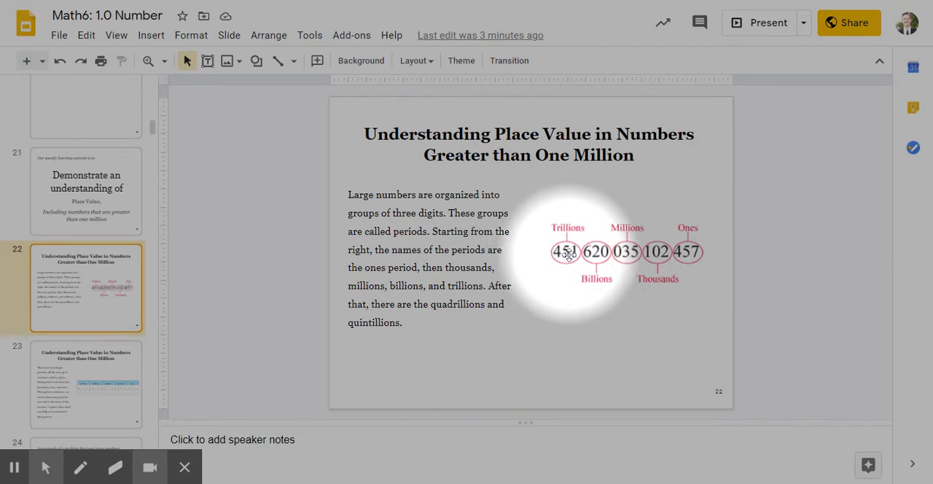
pyautogui.moveTo(620, 261)
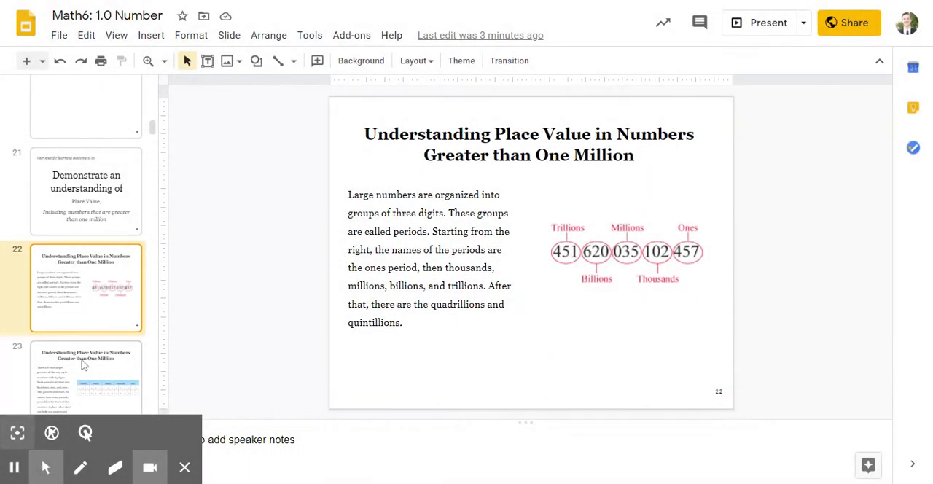
pyautogui.click(85, 376)
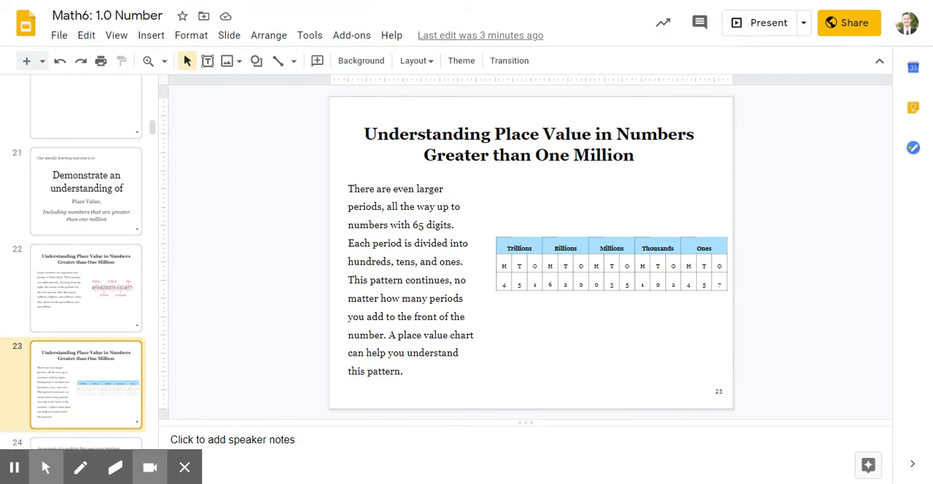
pyautogui.moveTo(315, 224)
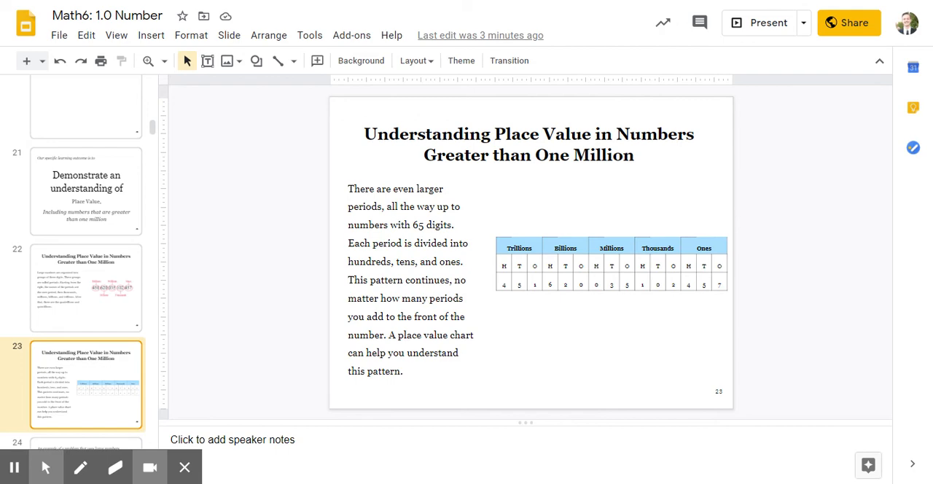
pyautogui.moveTo(254, 372)
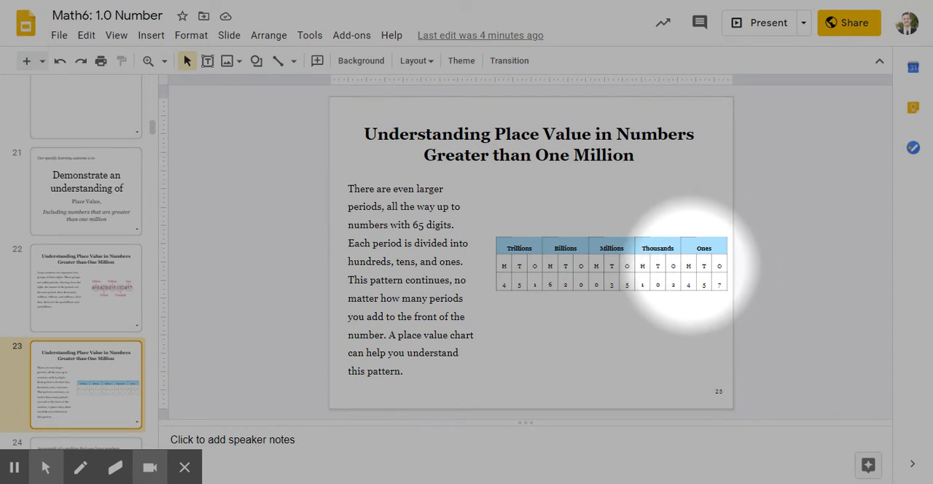
pyautogui.moveTo(627, 314)
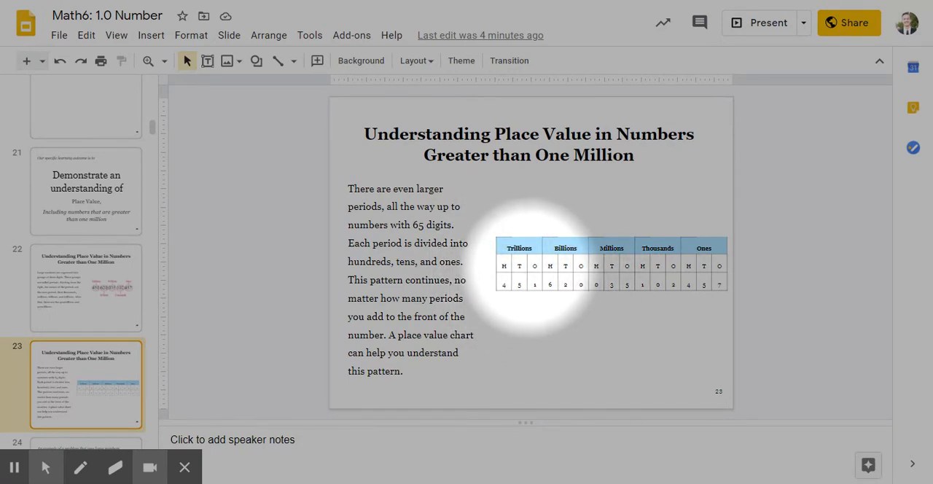
pyautogui.moveTo(524, 276)
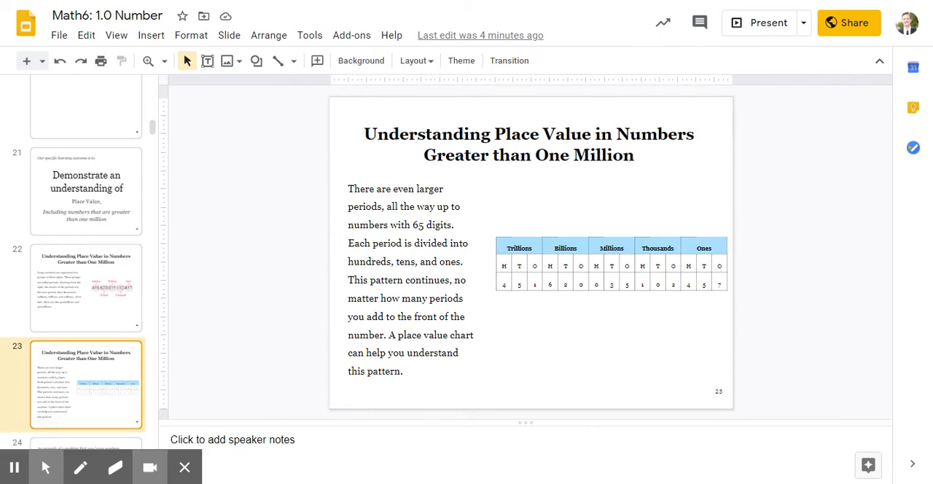
pyautogui.moveTo(514, 322)
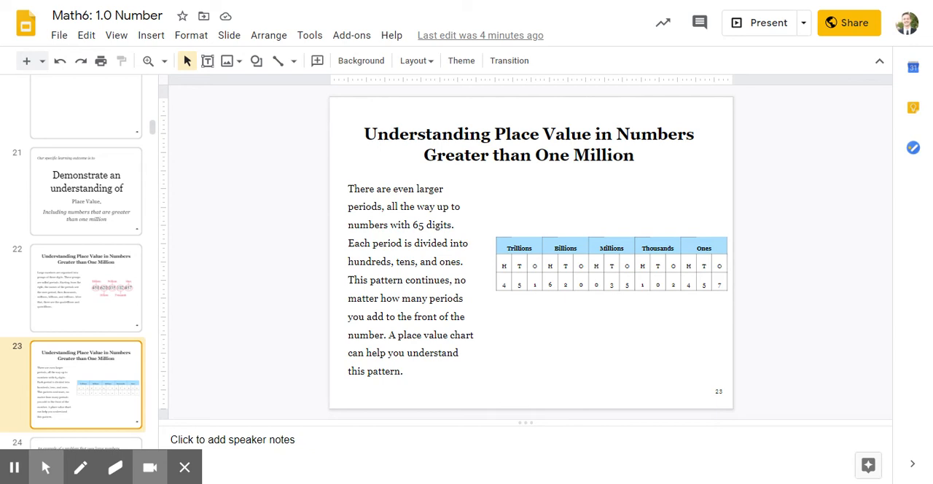
pyautogui.scroll(-3)
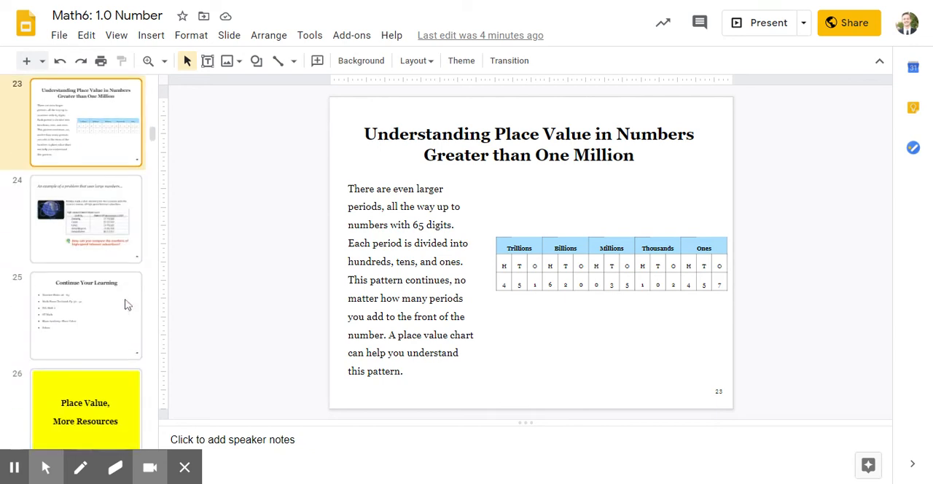
# Show slide 24, the high-speed internet subscribers comparison problem.
pyautogui.click(85, 218)
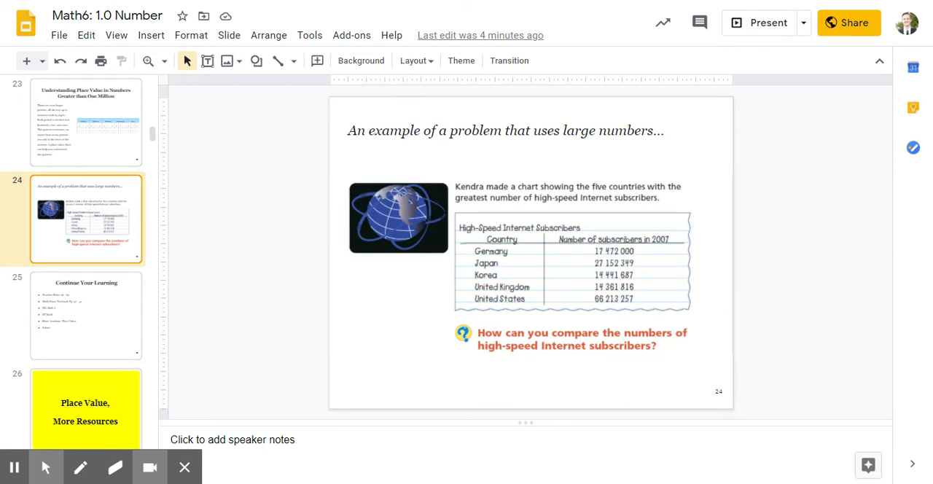
pyautogui.moveTo(226, 188)
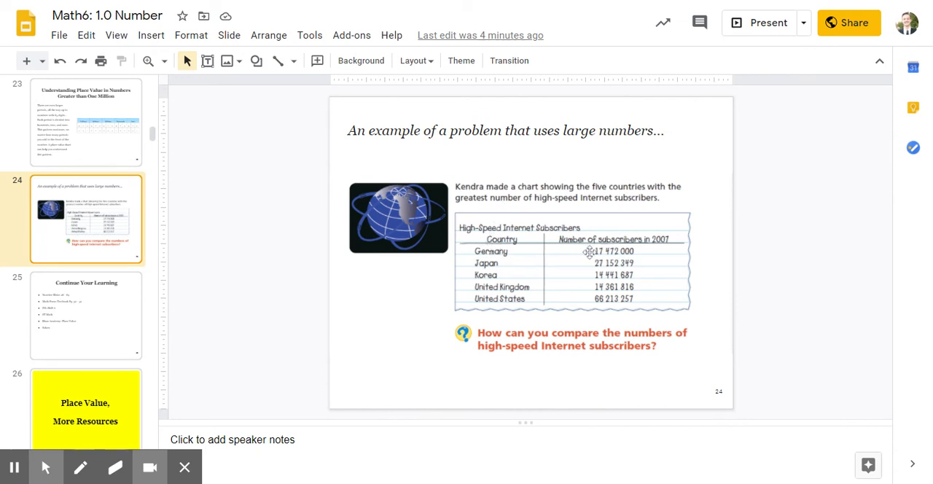
pyautogui.moveTo(644, 253)
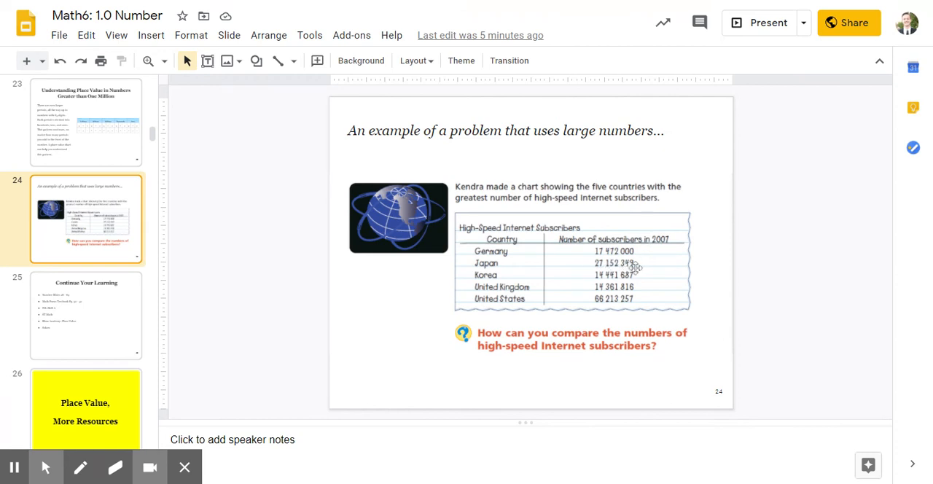
pyautogui.moveTo(496, 274)
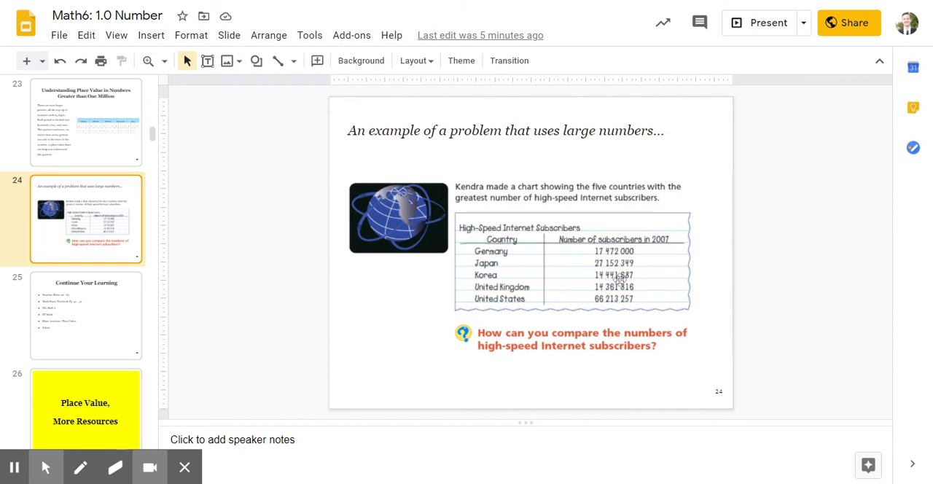
pyautogui.moveTo(510, 292)
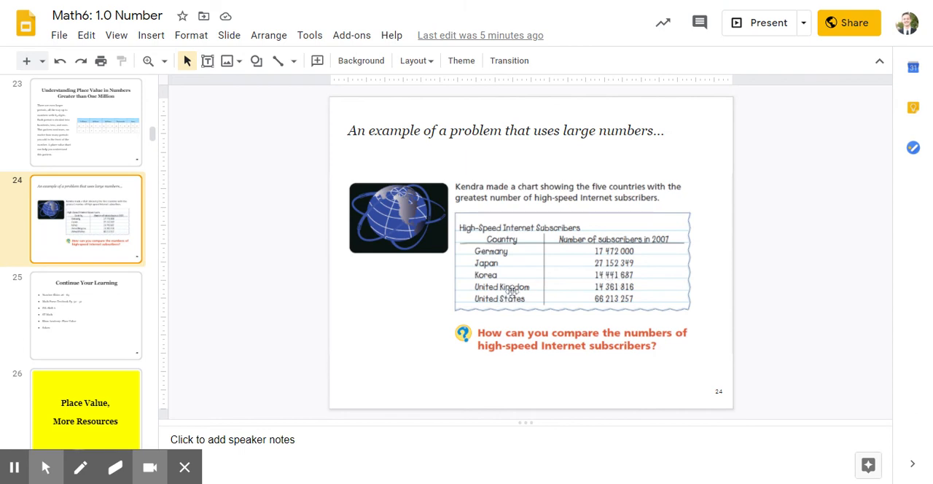
pyautogui.moveTo(589, 297)
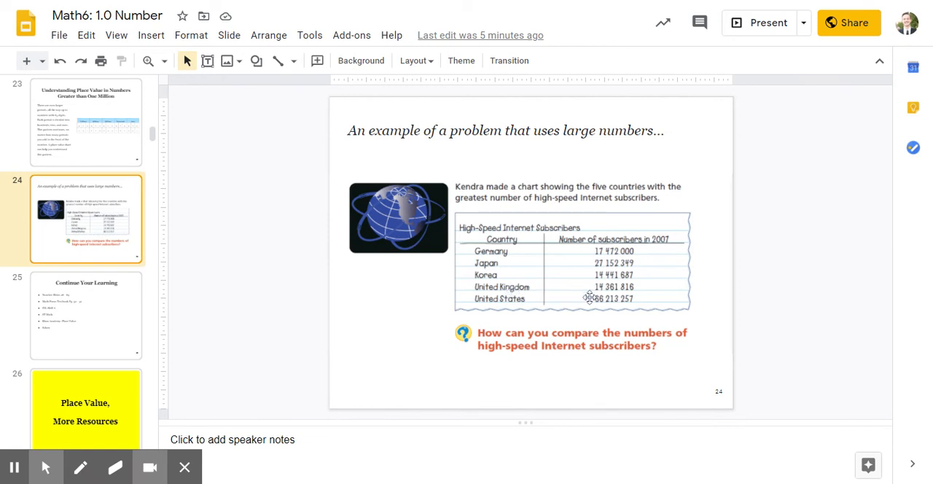
pyautogui.moveTo(627, 298)
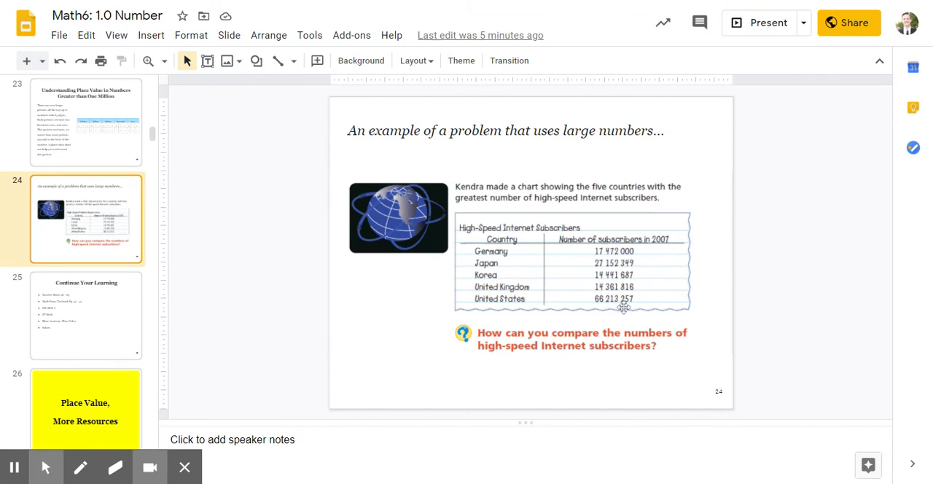
pyautogui.moveTo(421, 348)
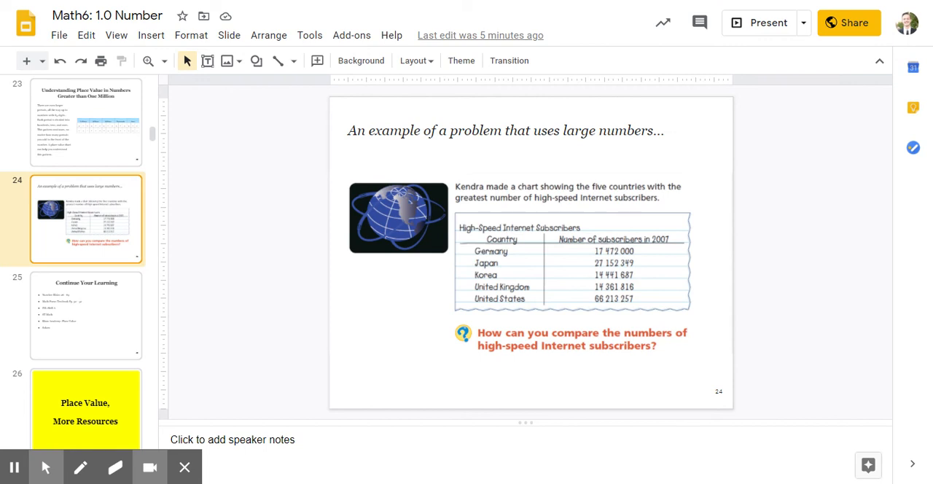
pyautogui.moveTo(45, 466)
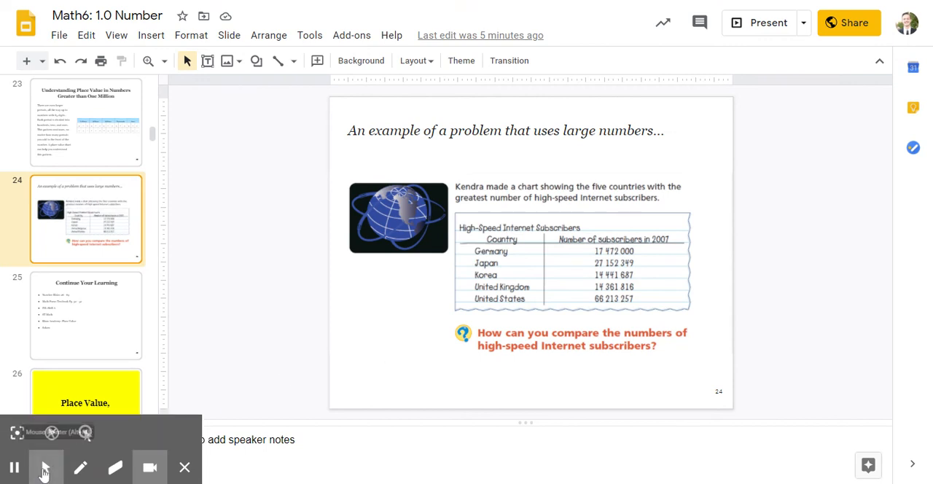
pyautogui.moveTo(250, 347)
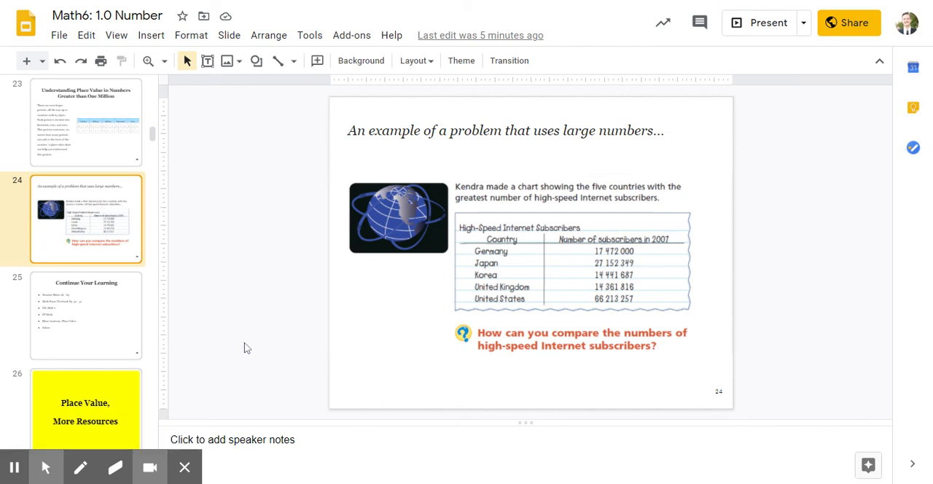
pyautogui.moveTo(202, 297)
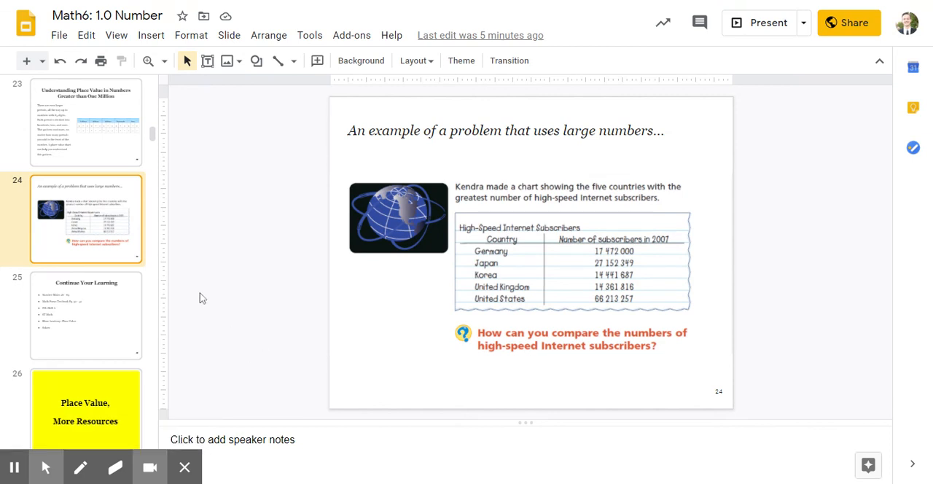
# Show slide 25, 'Continue Your Learning', listing IXL, ST Math and Khan Academy.
pyautogui.click(84, 315)
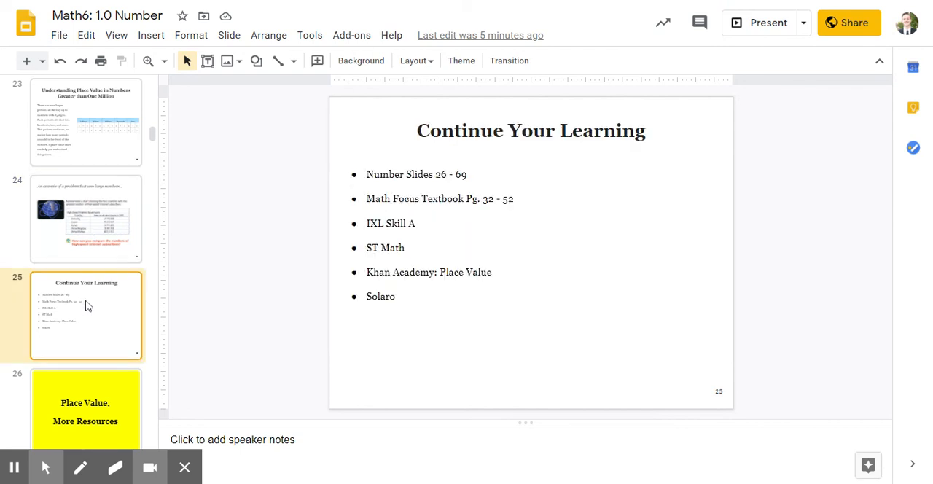
pyautogui.moveTo(90, 299)
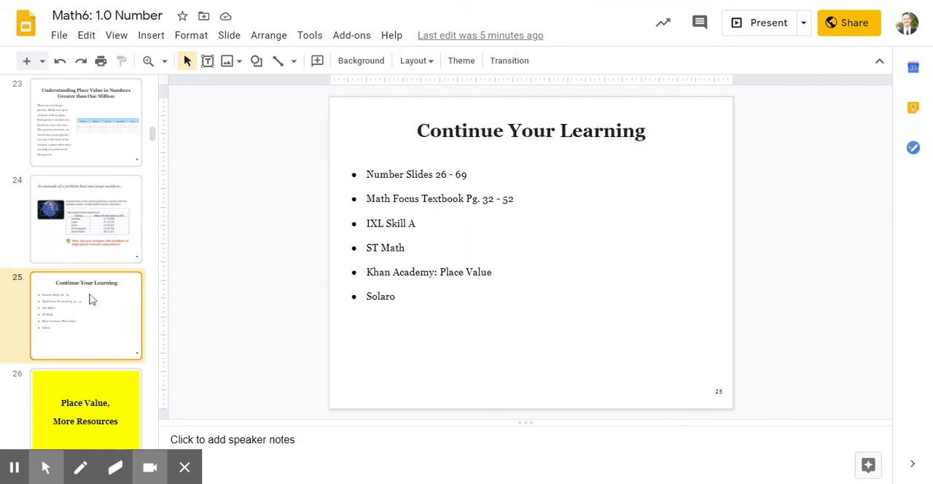
pyautogui.moveTo(270, 213)
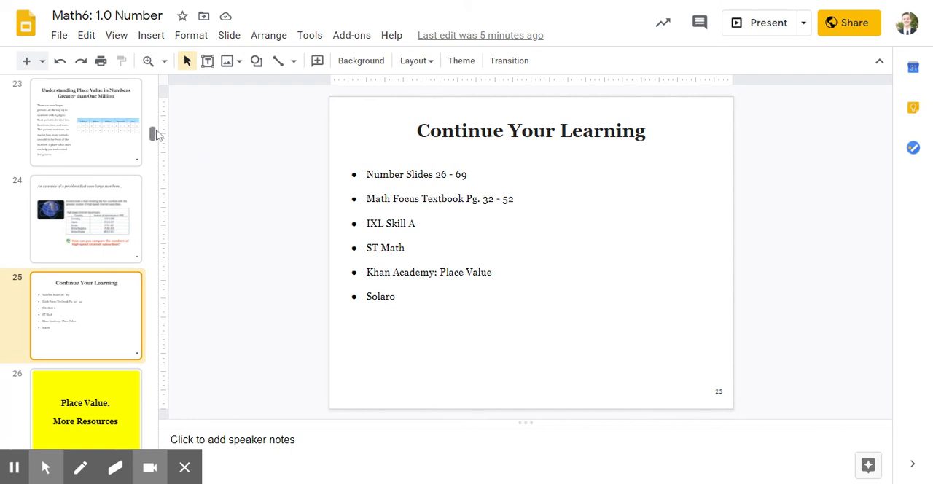
# Scroll the filmstrip down past later slides and back up toward slide 22.
pyautogui.scroll(-3)
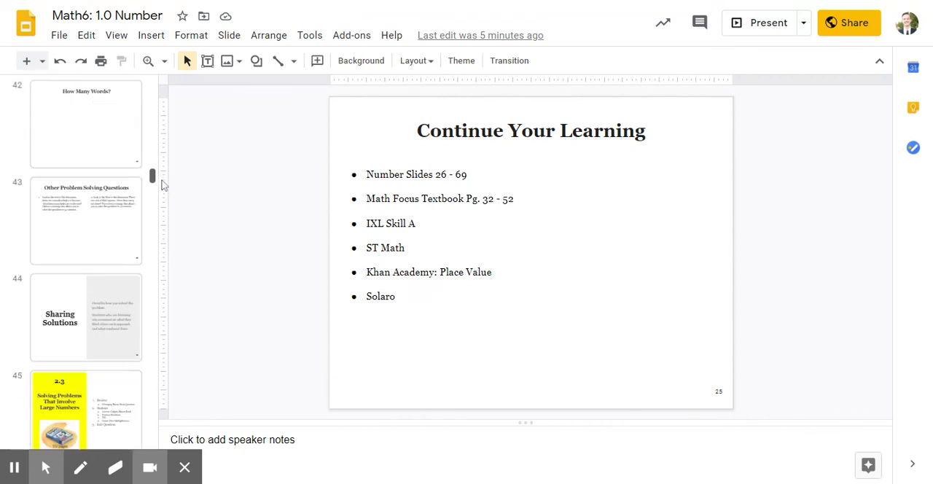
pyautogui.scroll(-3)
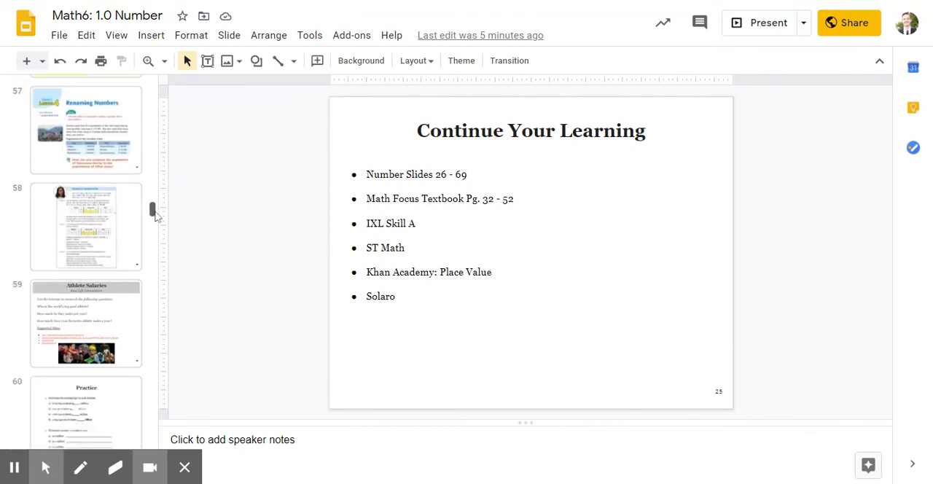
pyautogui.scroll(-3)
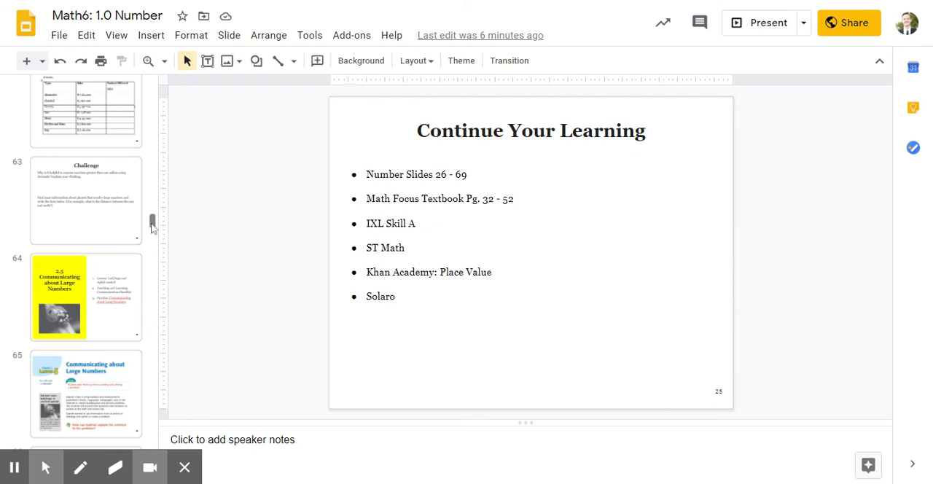
pyautogui.scroll(3)
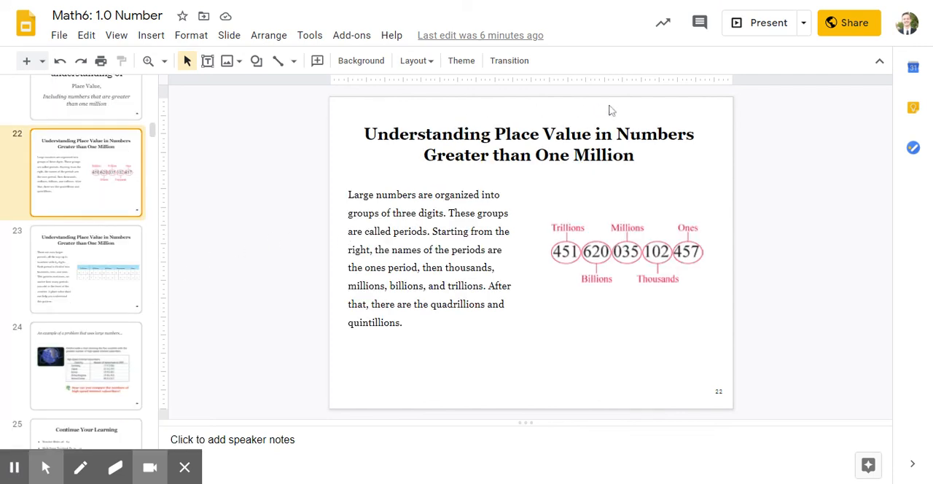
pyautogui.moveTo(603, 195)
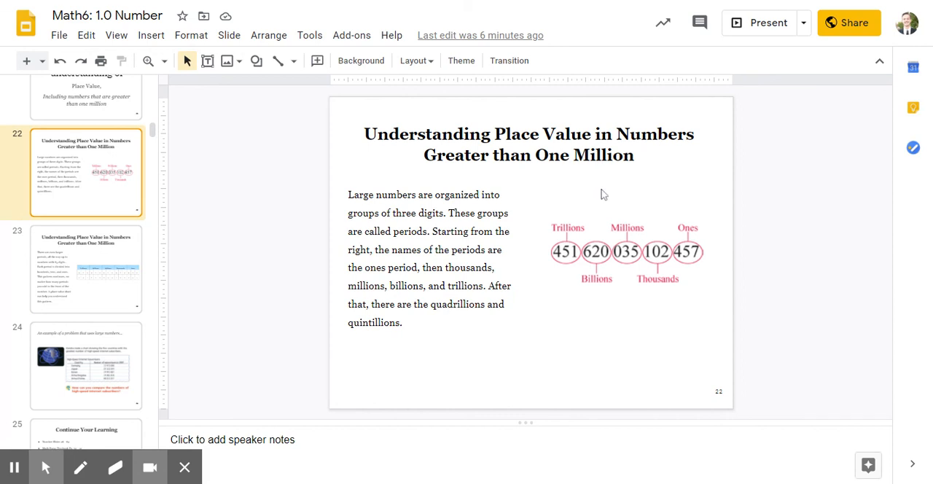